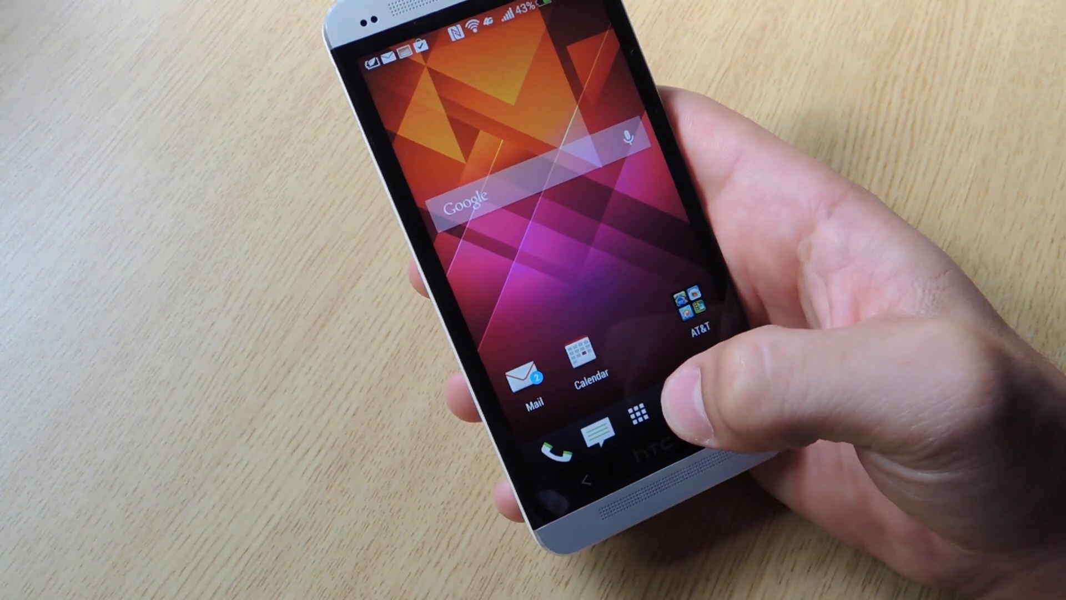
Step: Open the app drawer from the dock's All Apps icon to list installed apps
left_click(640, 411)
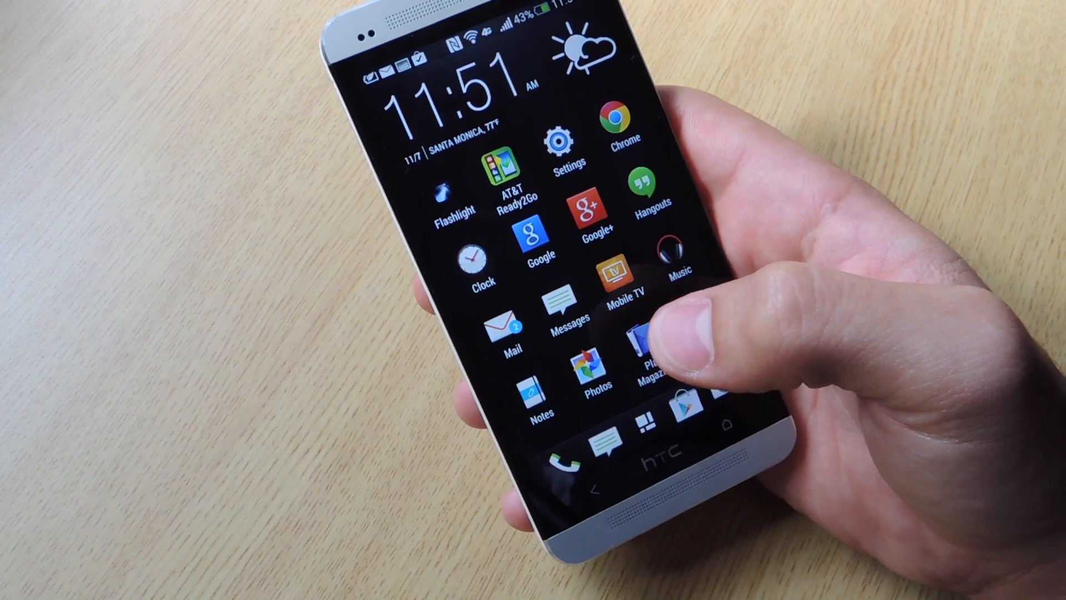